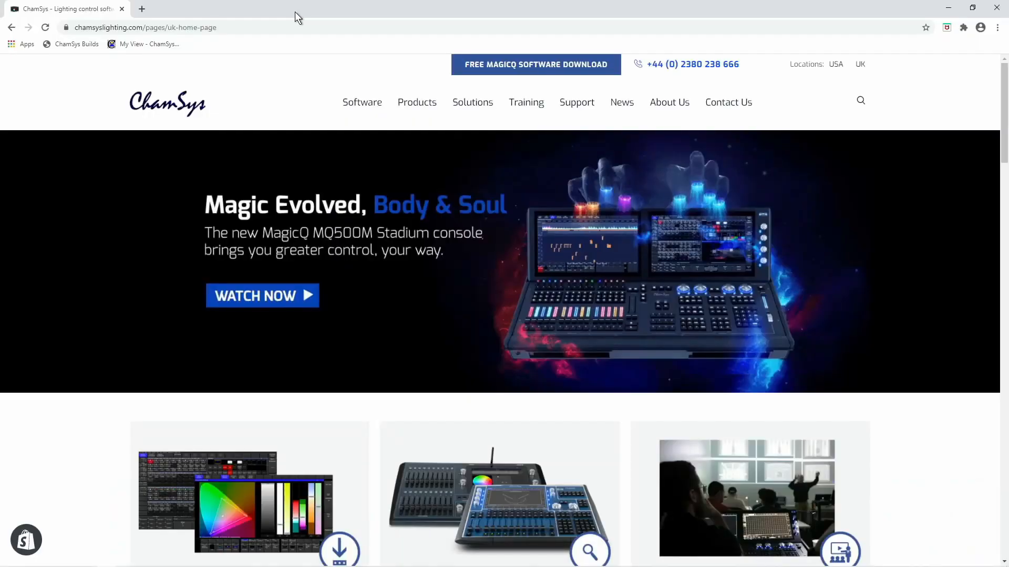
mouse_move(504, 67)
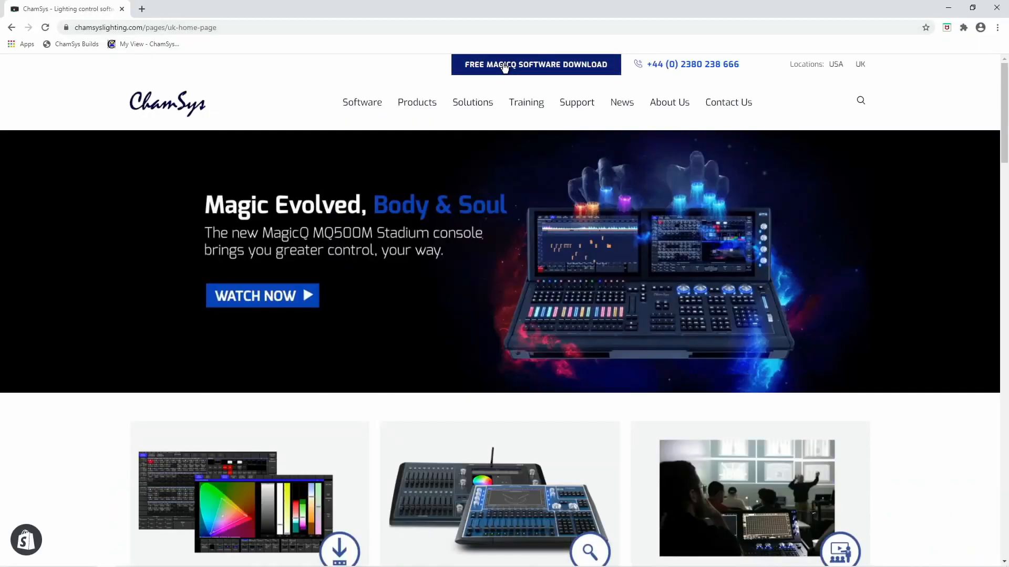
Go to the MagicQ Downloads page via the FREE MAGICQ SOFTWARE DOWNLOAD button
click(535, 64)
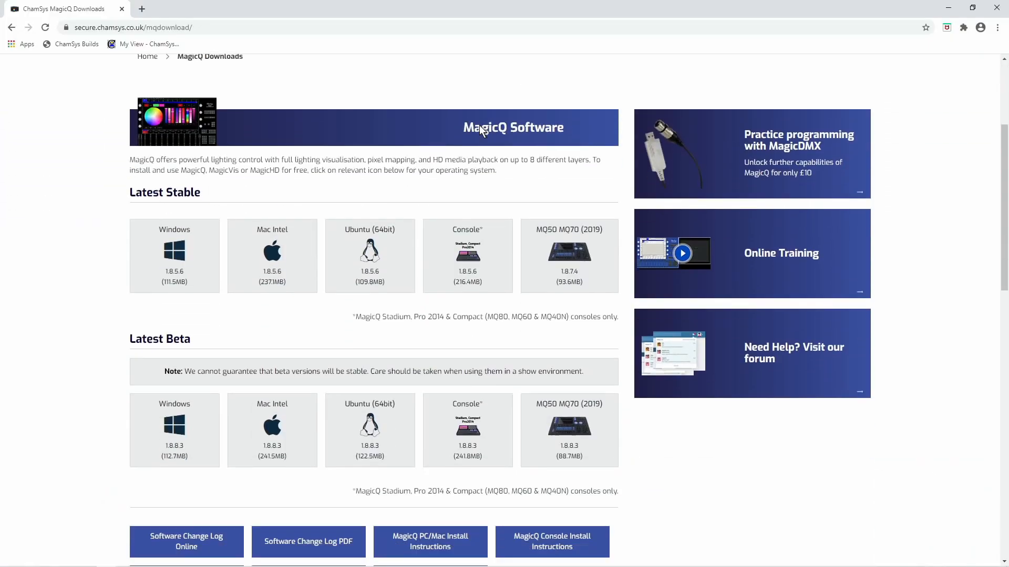
Download the latest heads.all library from the Head Files section into Downloads
scroll(down, 3)
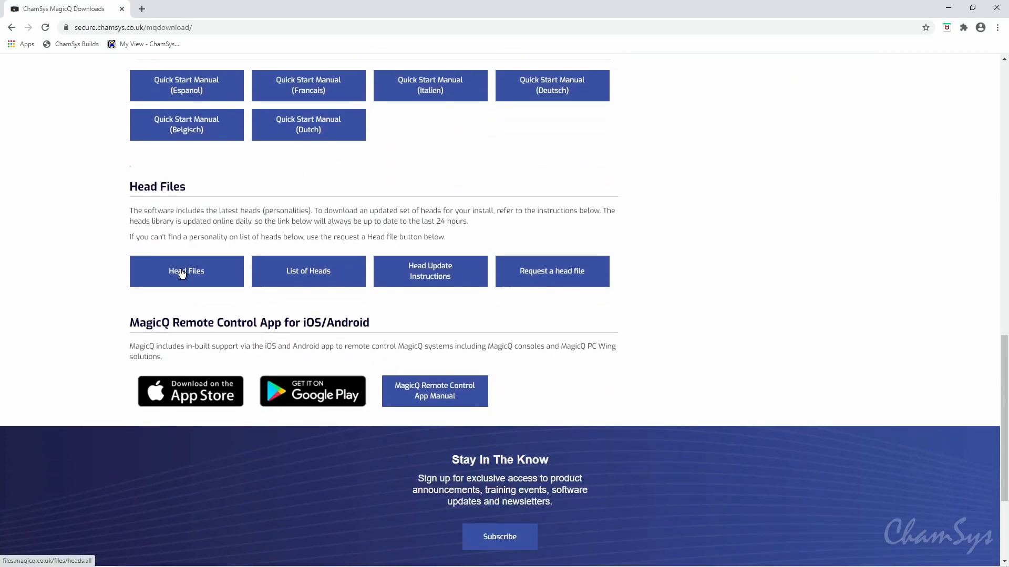
click(186, 272)
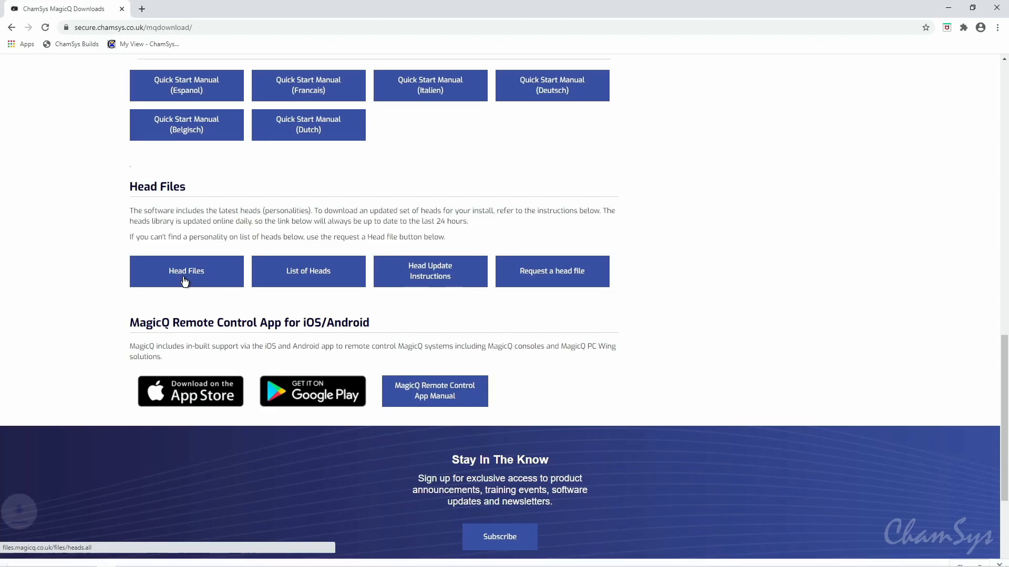
click(186, 271)
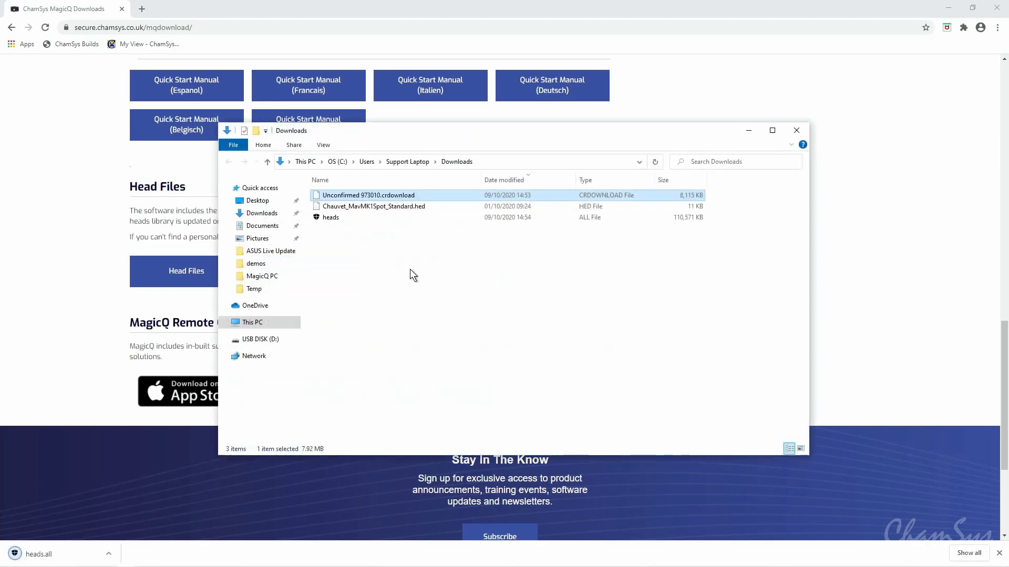
Copy the downloaded heads.all file in the Downloads folder for transfer to USB
click(330, 216)
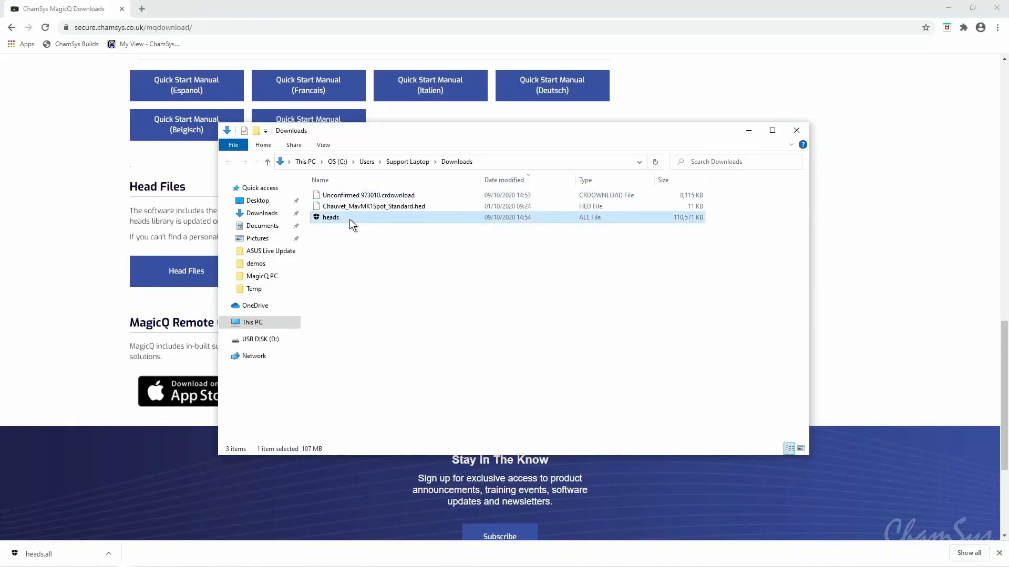
right_click(329, 216)
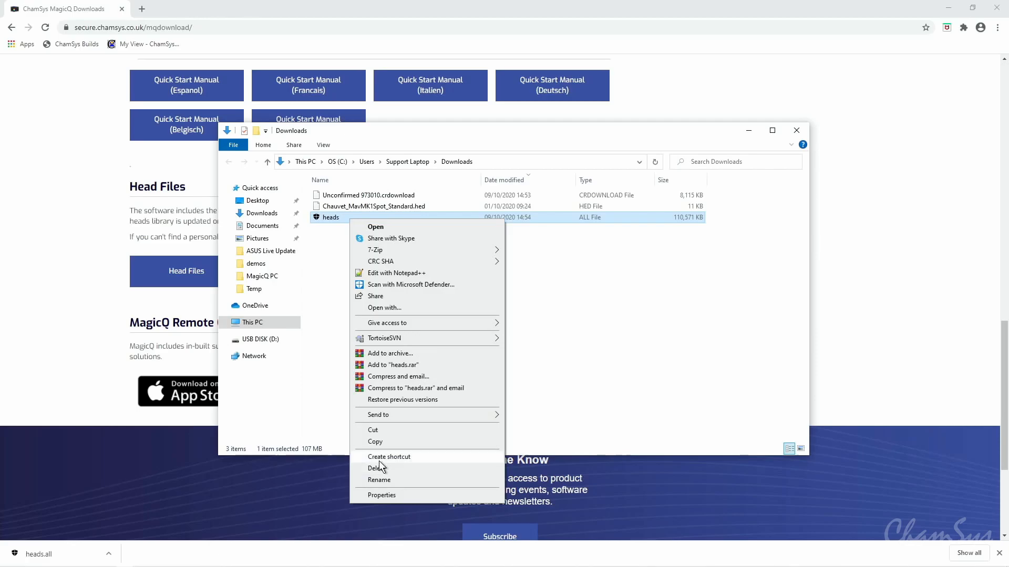
click(261, 339)
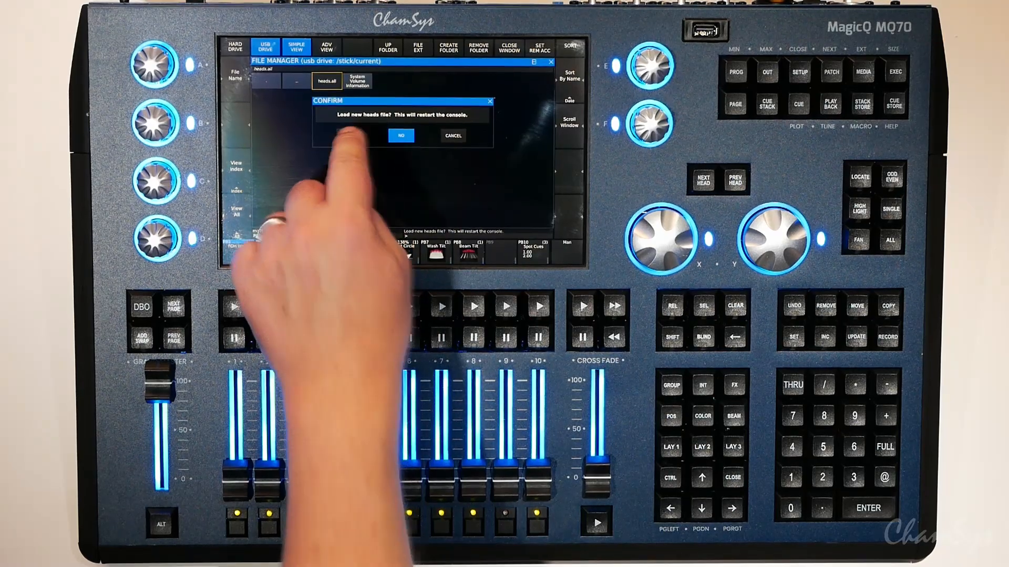
Confirm YES to load heads.all from the USB drive and restart the MQ70 console
click(402, 135)
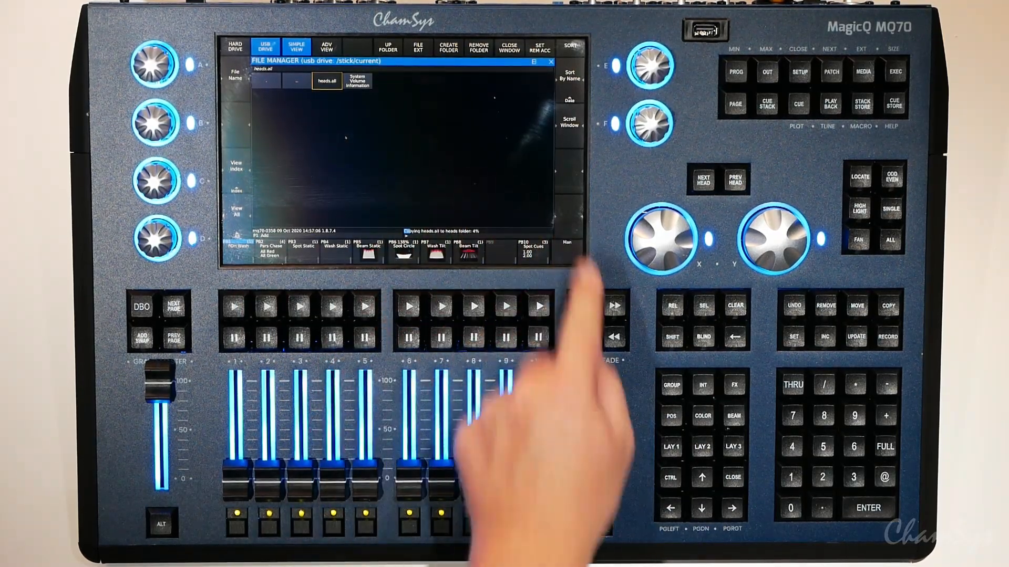